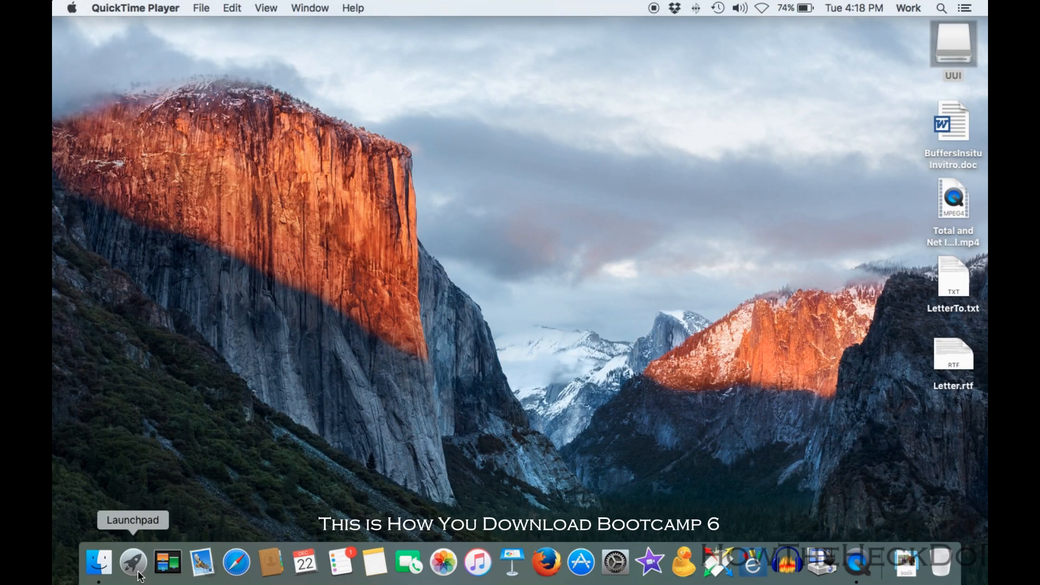
# Open Launchpad and expand the Other folder to reach Boot Camp Assistant.
pyautogui.click(132, 564)
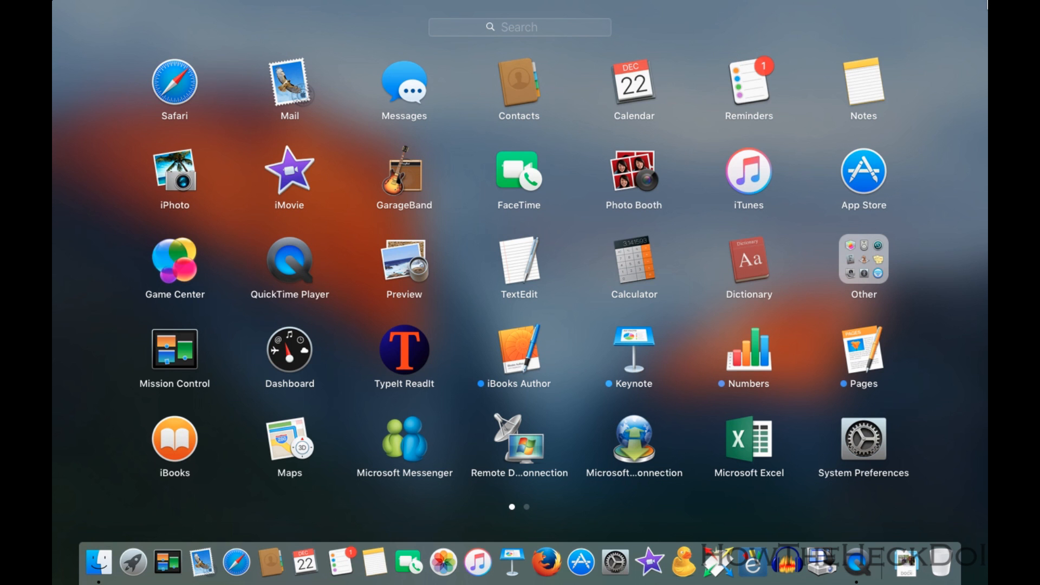
pyautogui.click(863, 259)
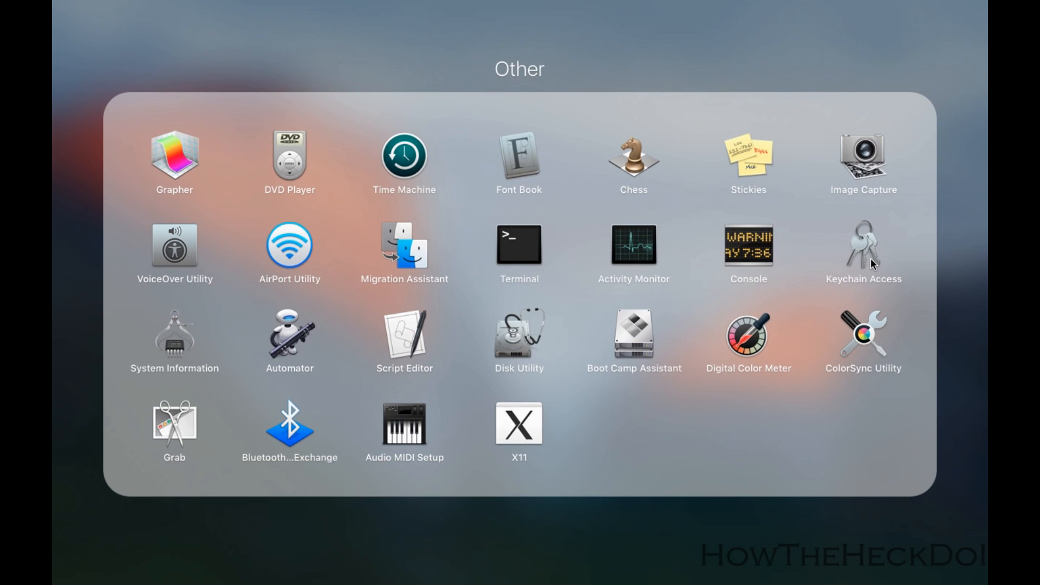
pyautogui.moveTo(634, 345)
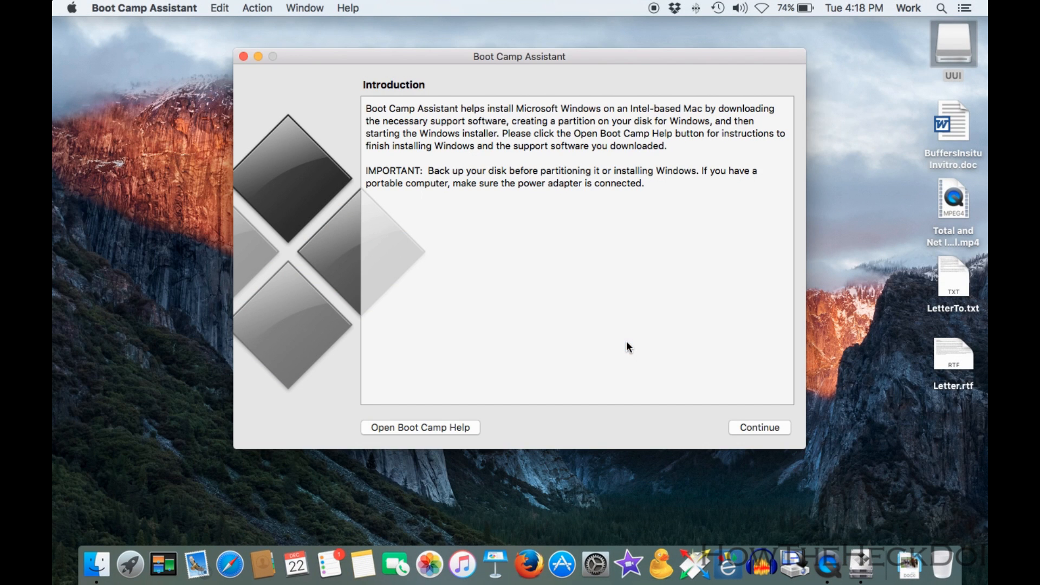
# Select only the Windows support software download and save it to the UUI disk.
pyautogui.click(759, 427)
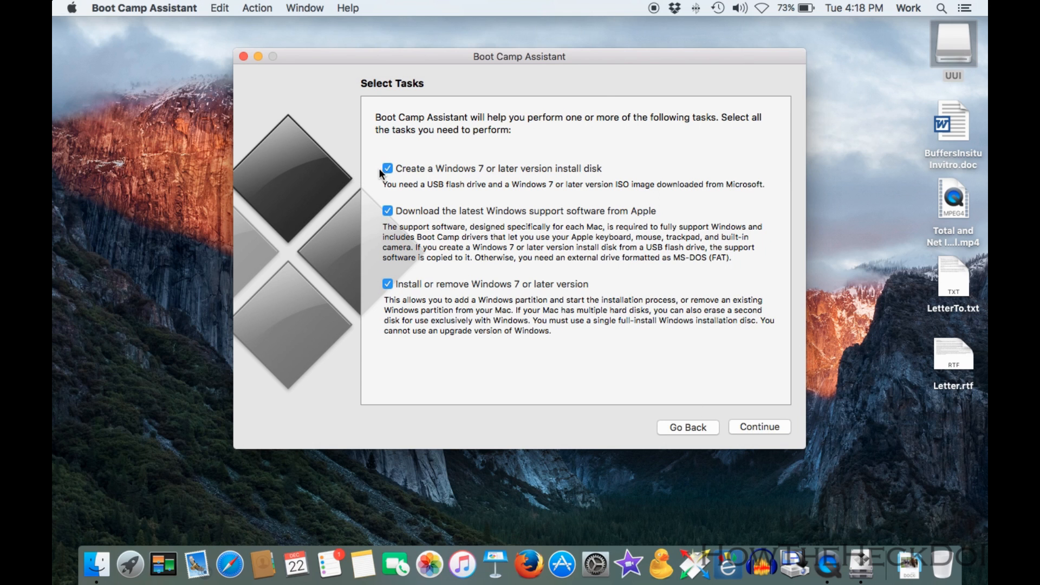
pyautogui.click(388, 168)
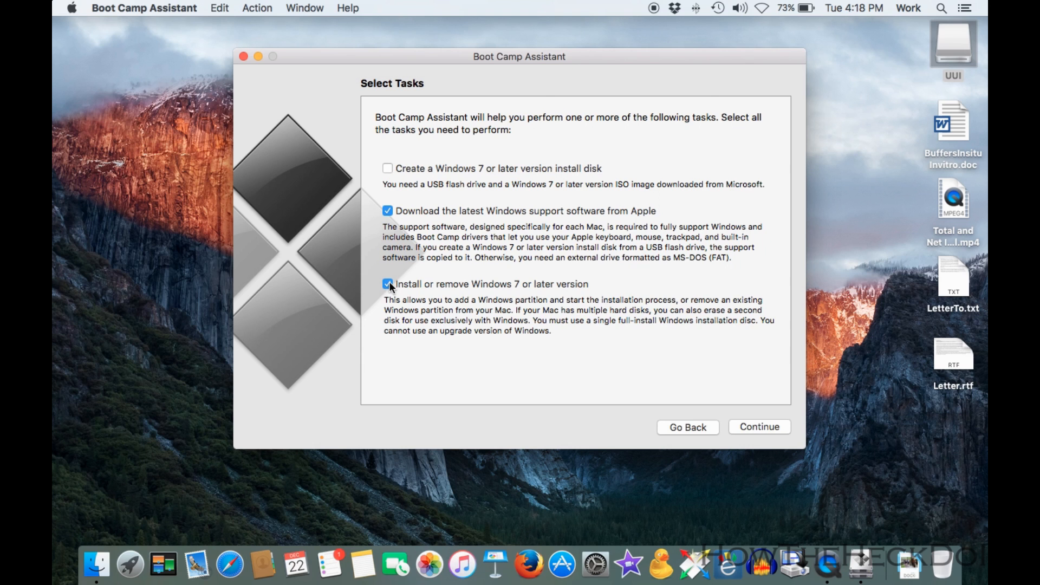
pyautogui.click(387, 283)
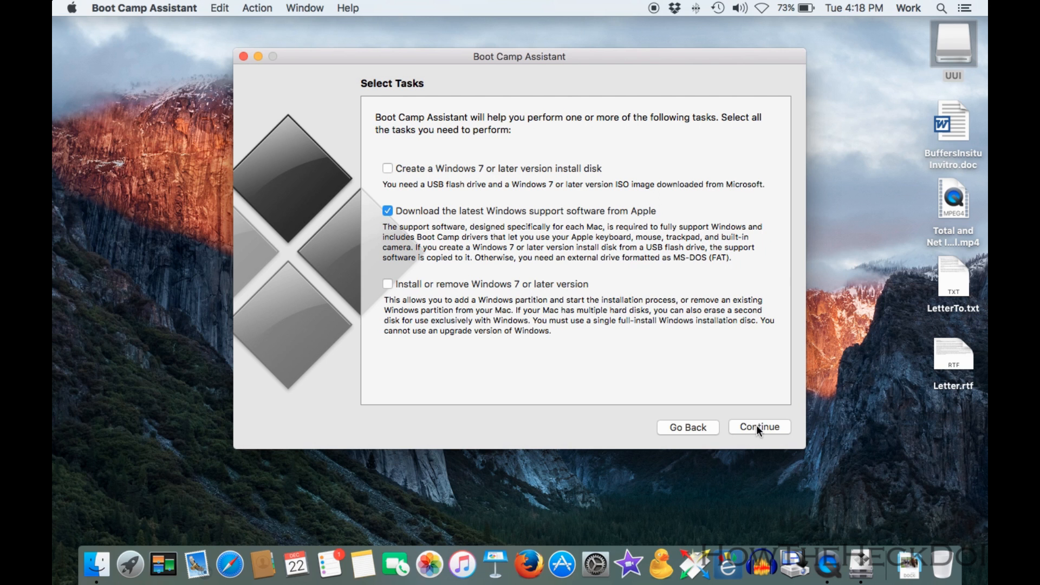
pyautogui.click(759, 426)
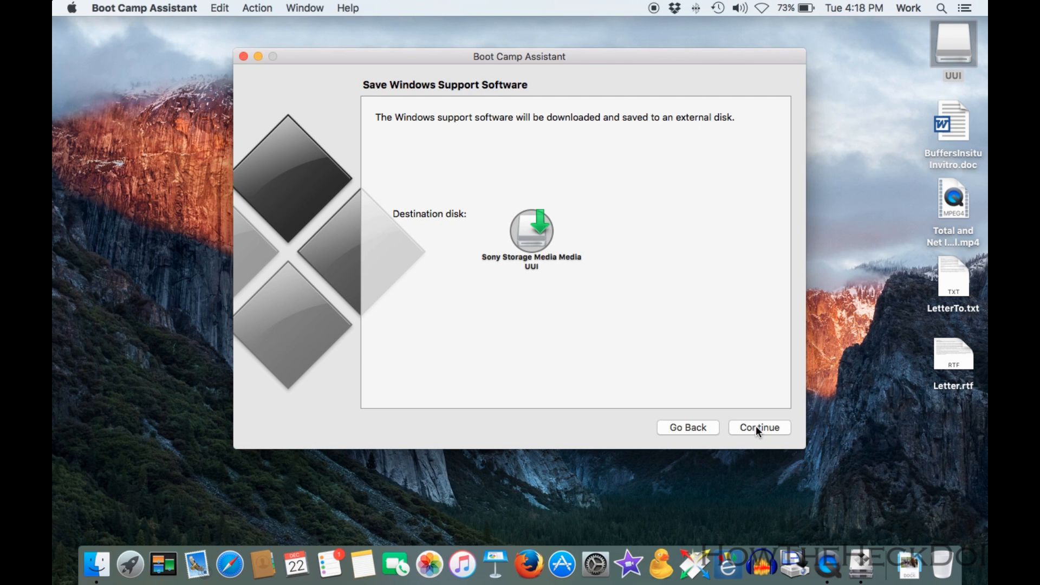
pyautogui.click(759, 428)
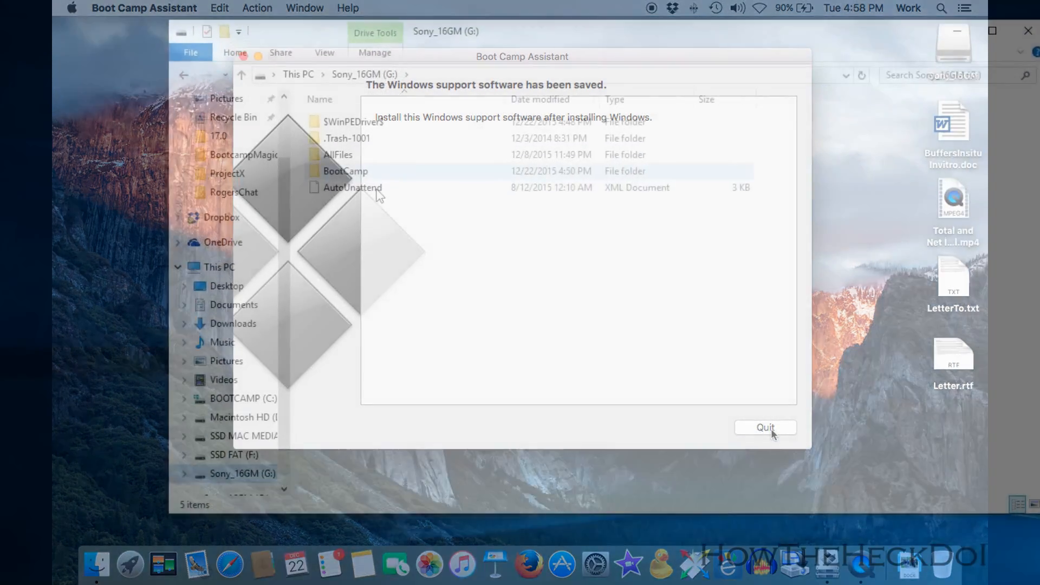
# Quit Boot Camp Assistant once the support software is saved.
pyautogui.click(765, 428)
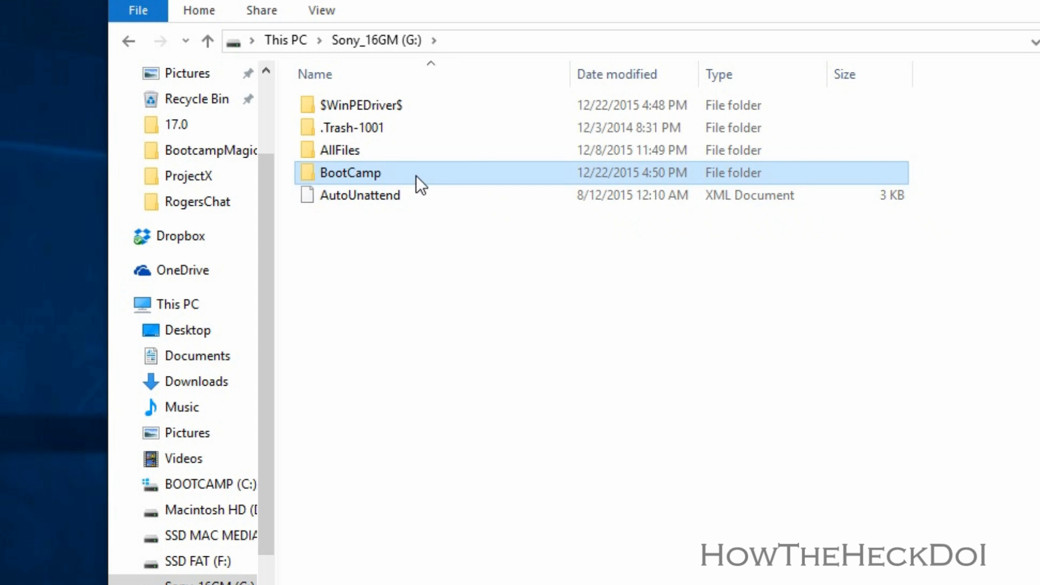
pyautogui.moveTo(419, 180)
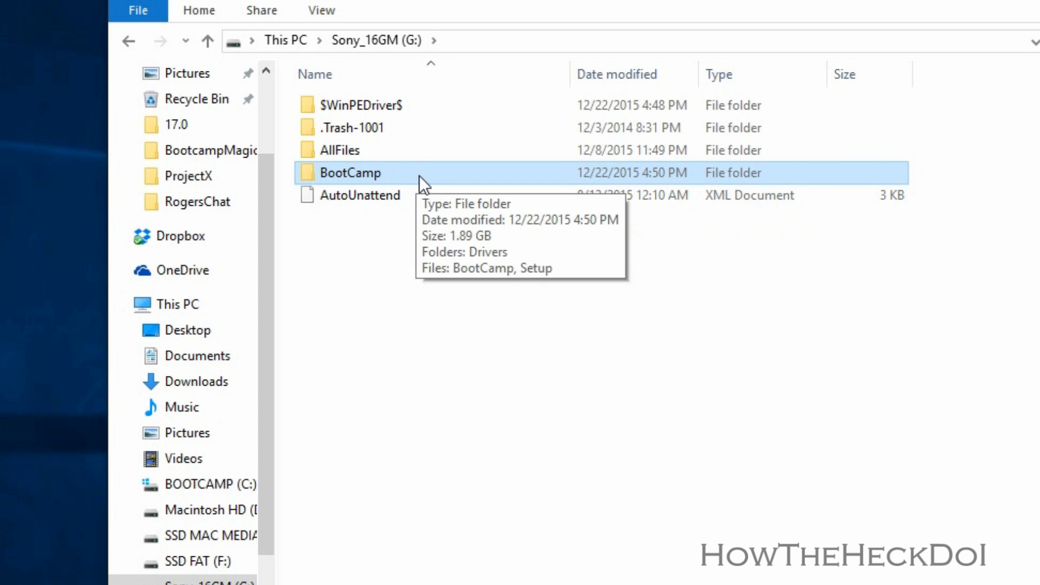
# Run AppleWirelessMouse64 from BootCamp\Drivers\Apple on the USB drive.
pyautogui.doubleClick(350, 173)
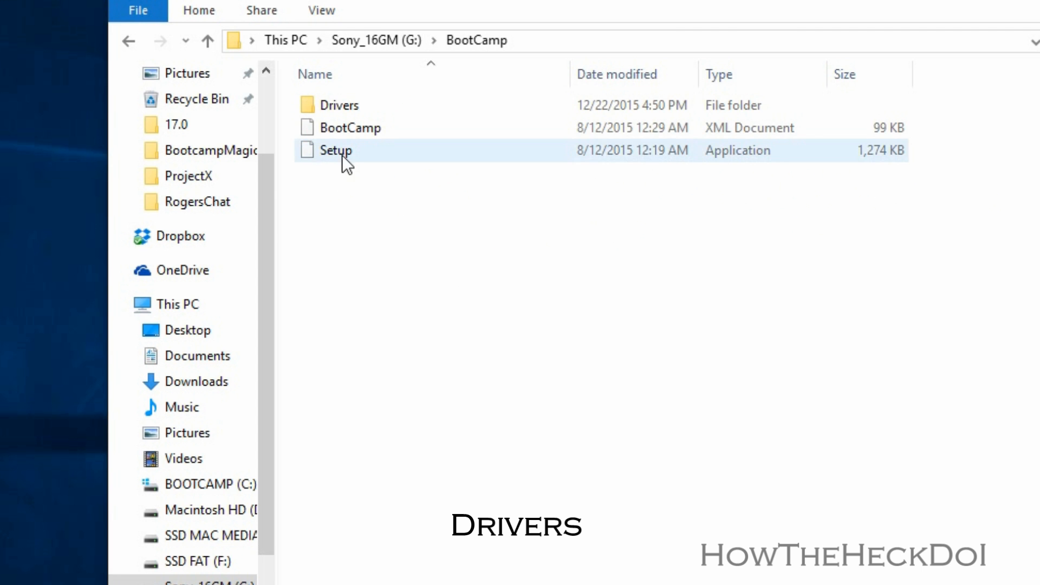
pyautogui.moveTo(338, 105)
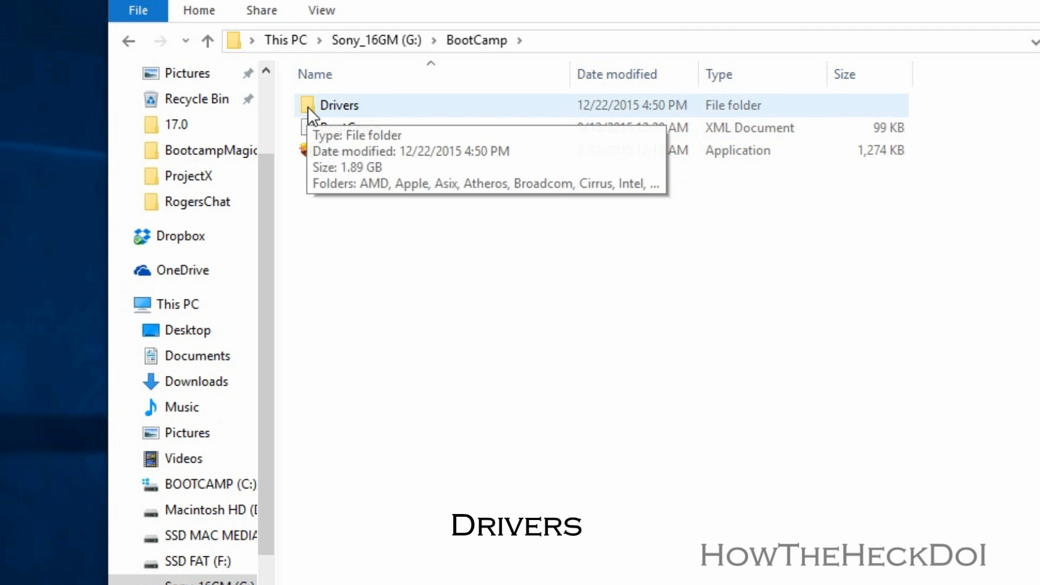
pyautogui.doubleClick(339, 105)
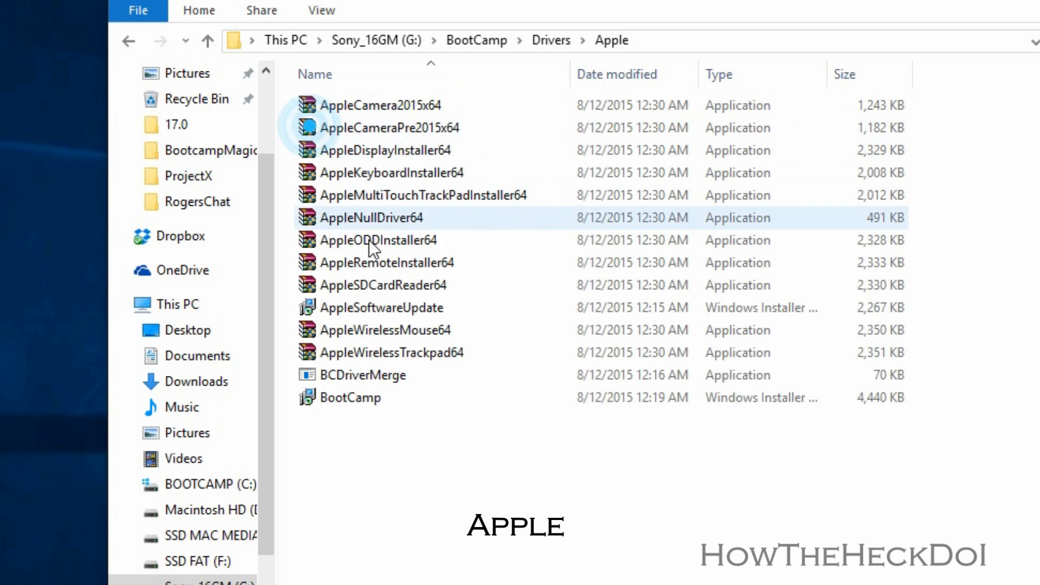
pyautogui.click(385, 330)
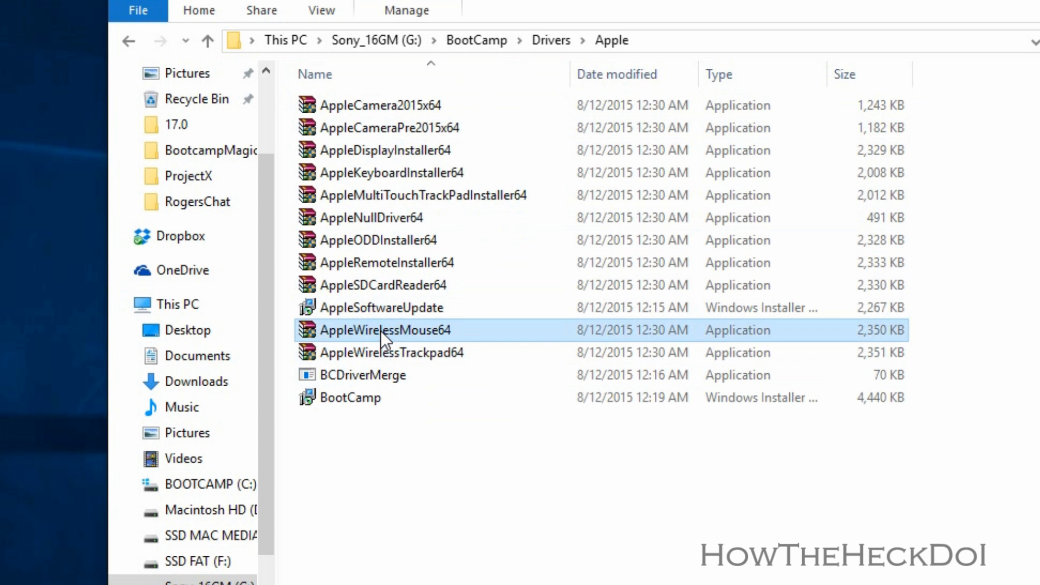
pyautogui.doubleClick(384, 330)
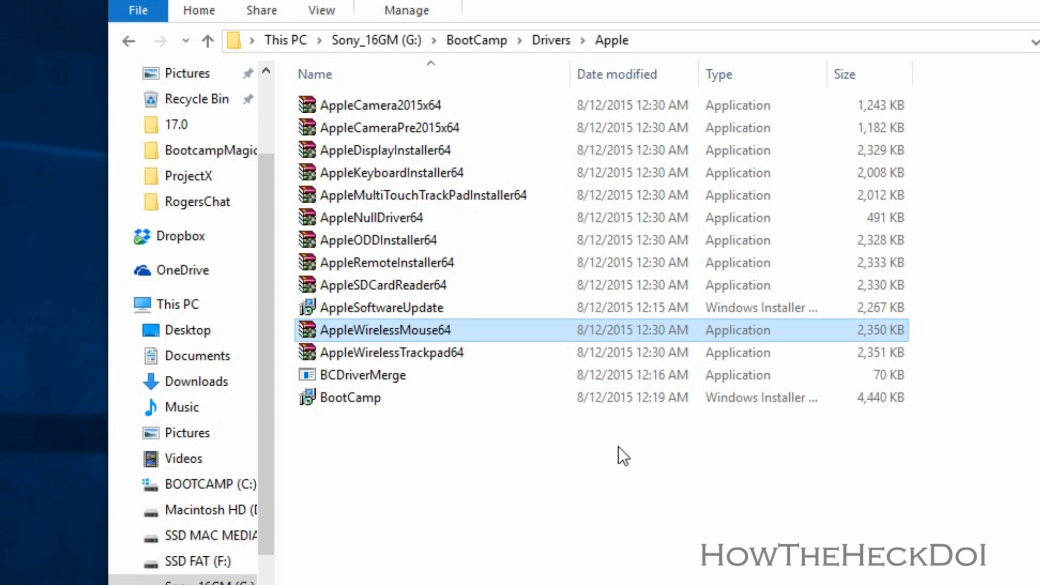
# Open Edge's start page and scroll down through five screens of the MSN news feed.
pyautogui.click(252, 575)
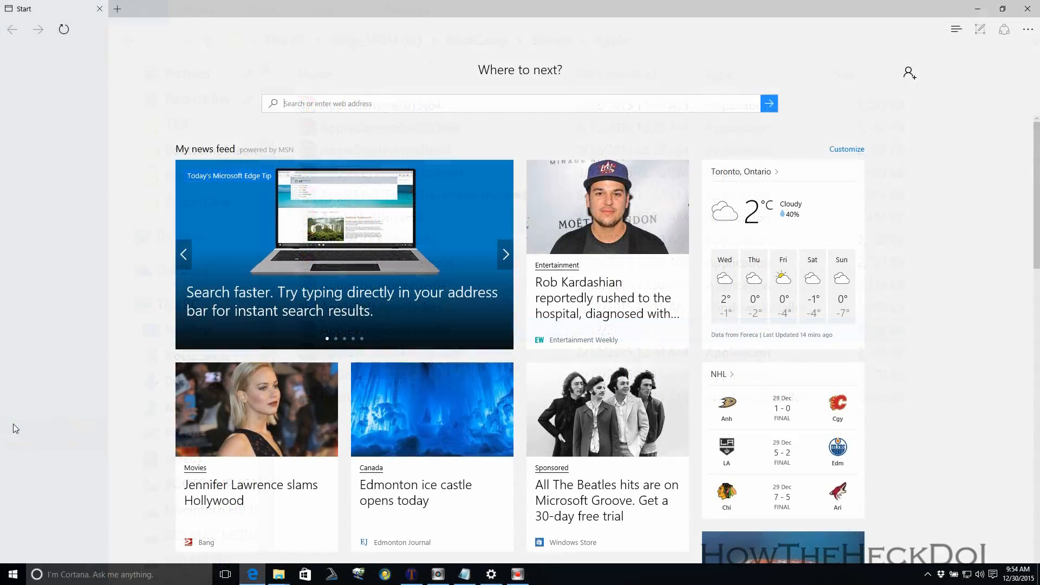
pyautogui.scroll(-3)
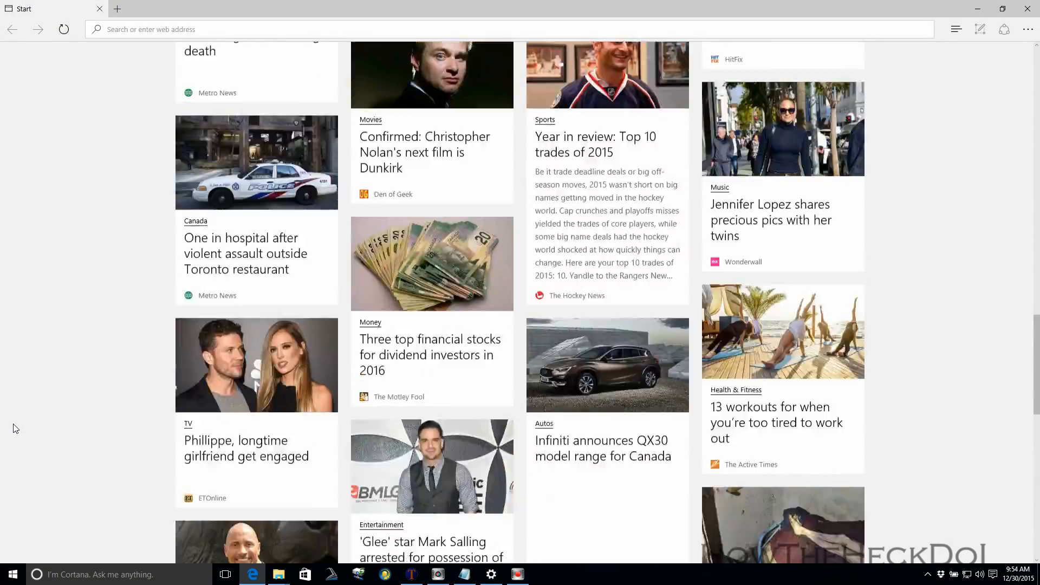
pyautogui.scroll(-3)
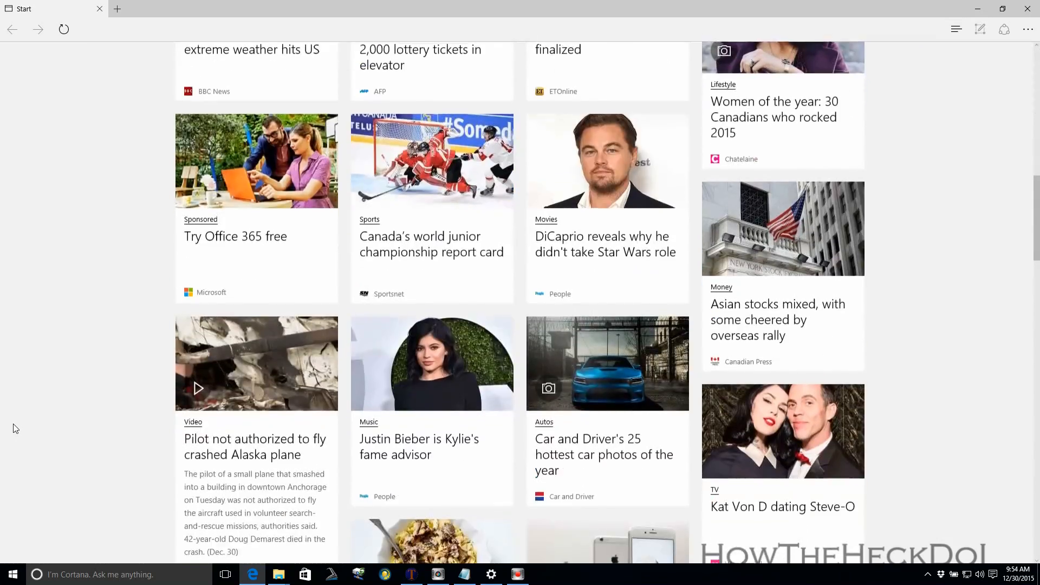
pyautogui.scroll(-3)
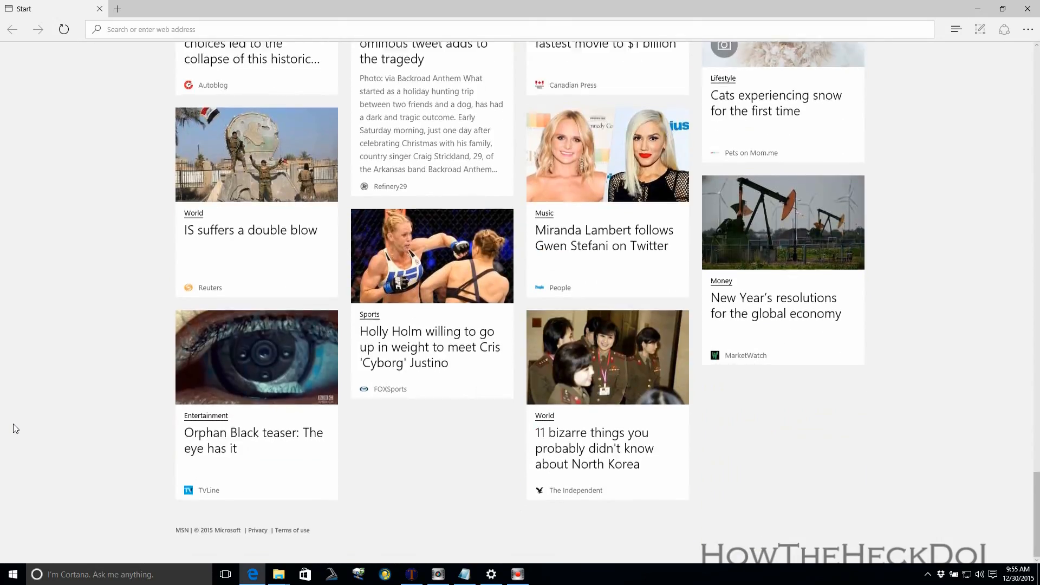
pyautogui.scroll(-3)
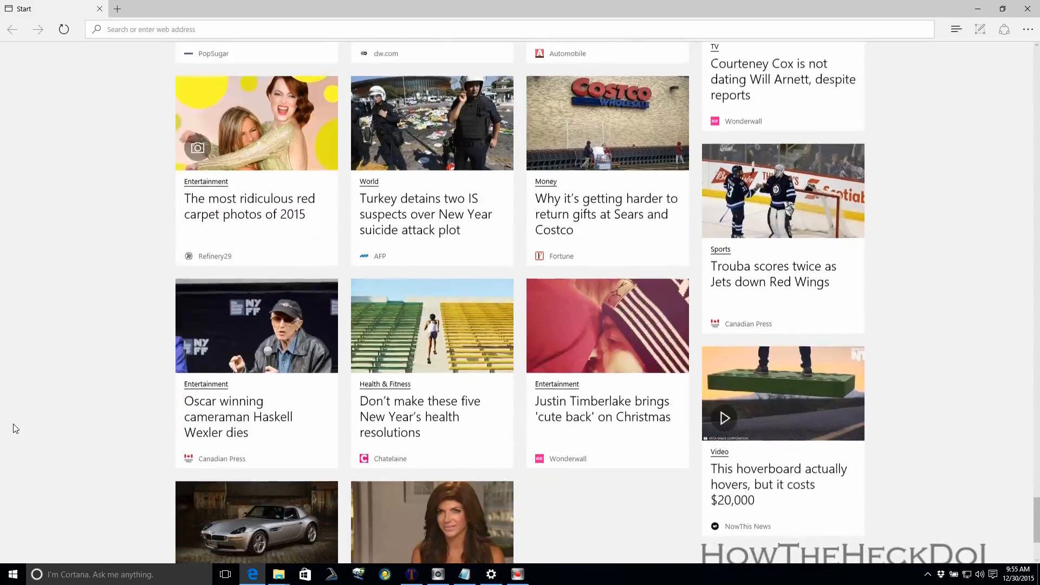
pyautogui.scroll(-3)
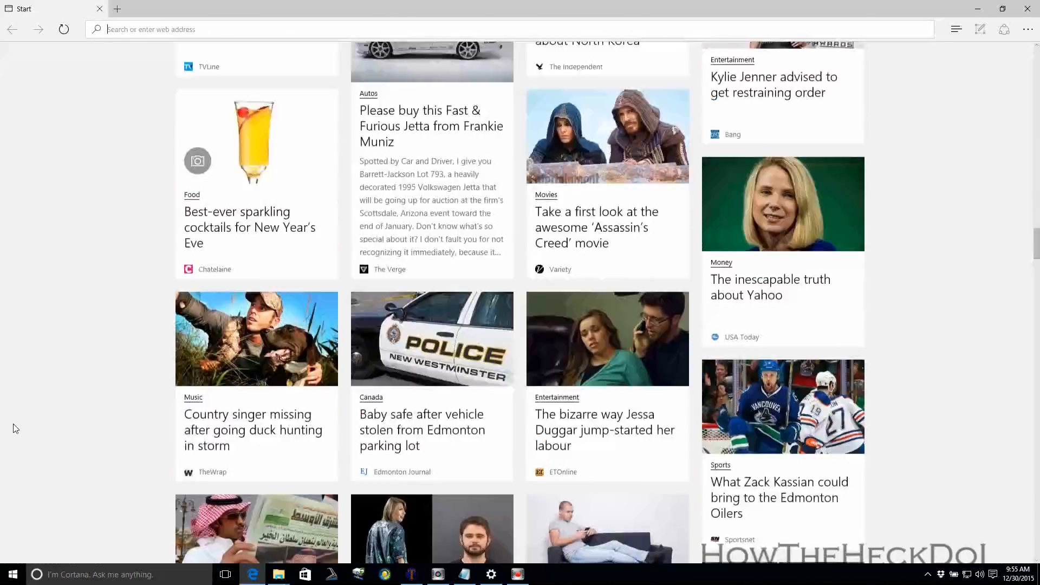